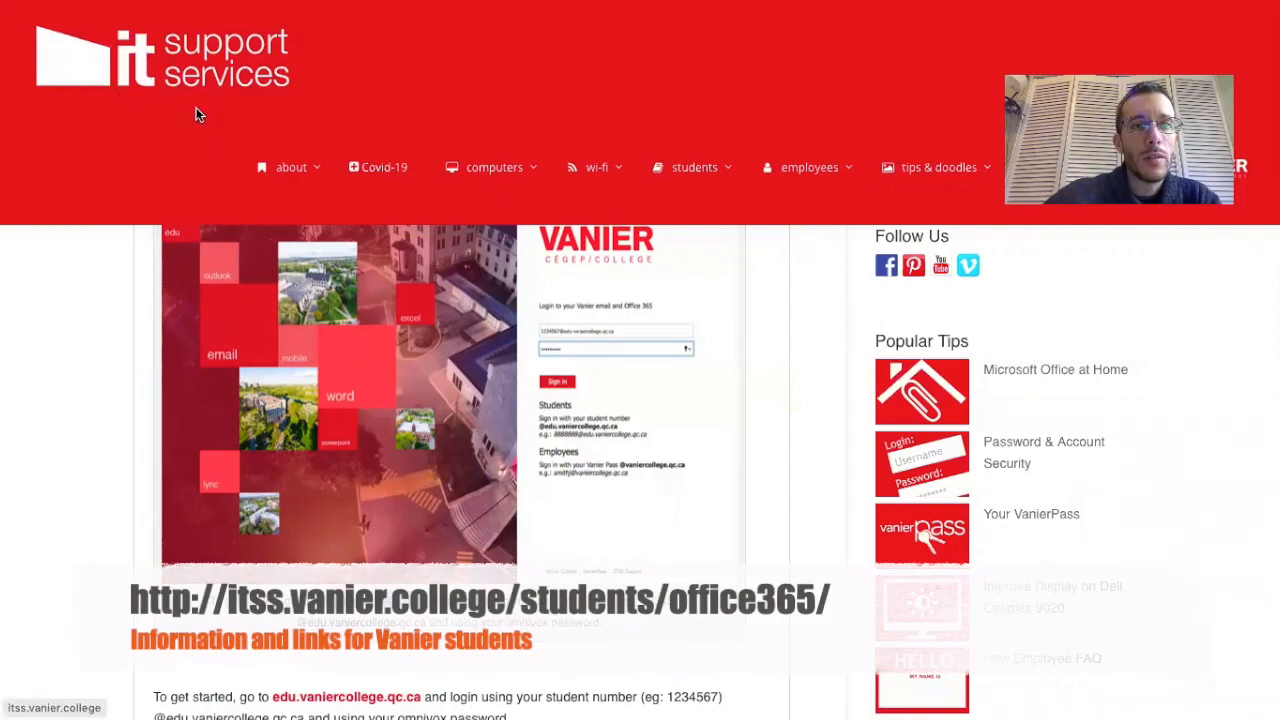
pyautogui.moveTo(290, 44)
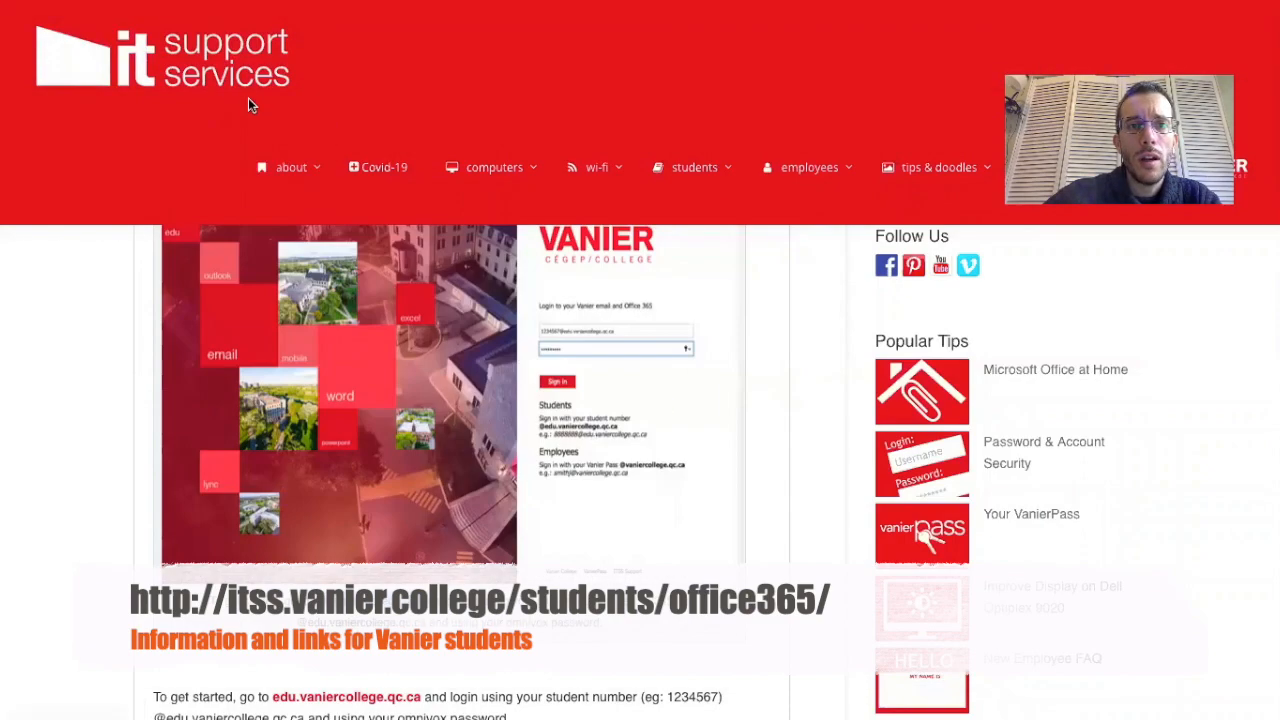
pyautogui.moveTo(800, 394)
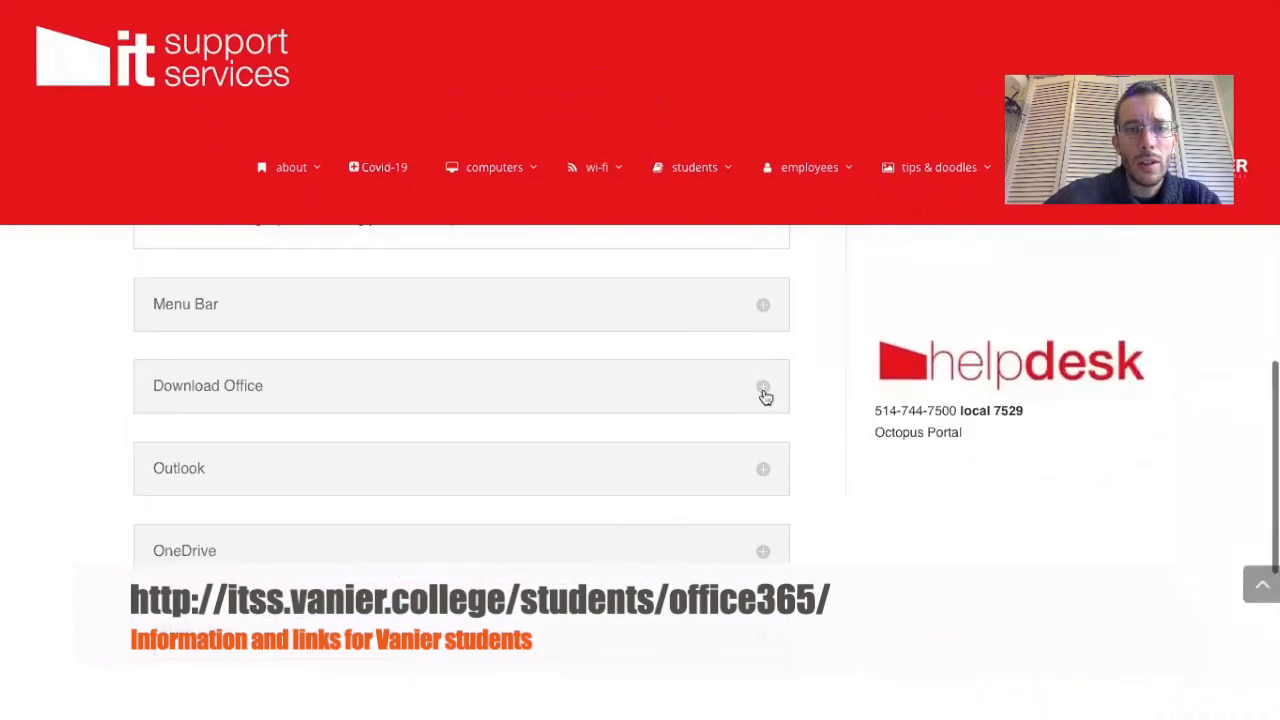
# Step: Expand the Download Office section on the student Office 365 support page
pyautogui.click(762, 388)
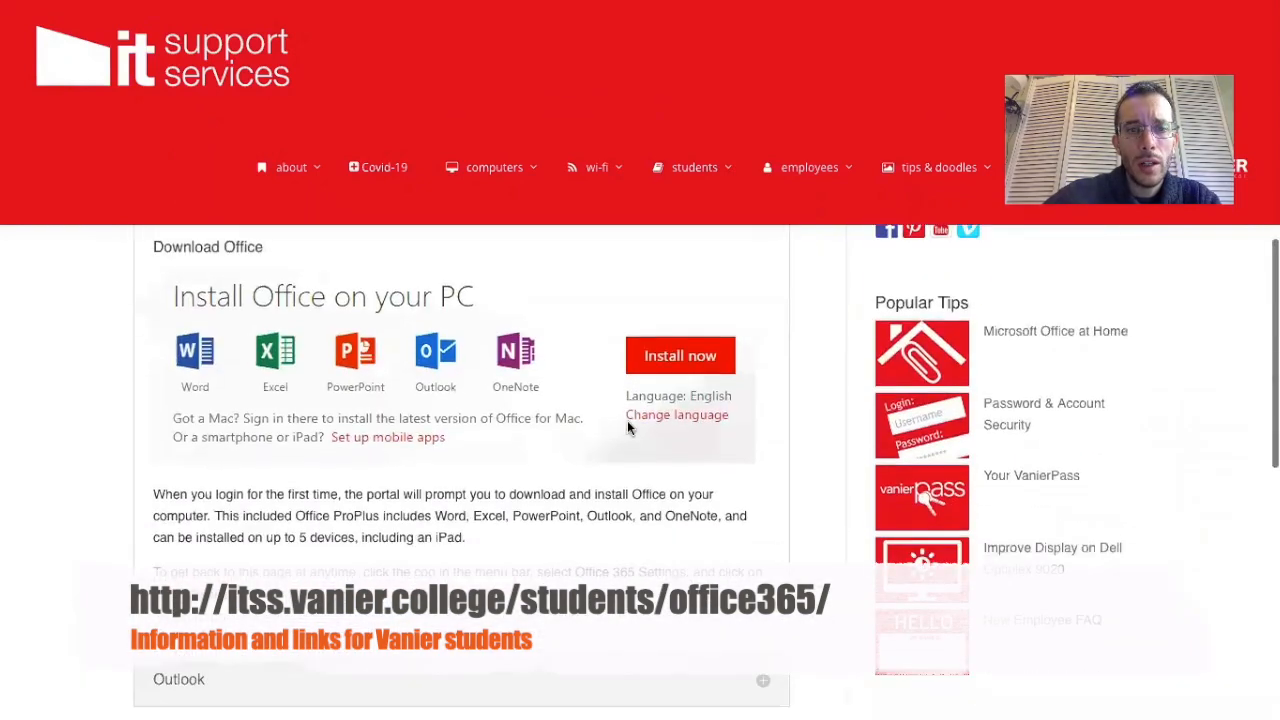
pyautogui.moveTo(520, 376)
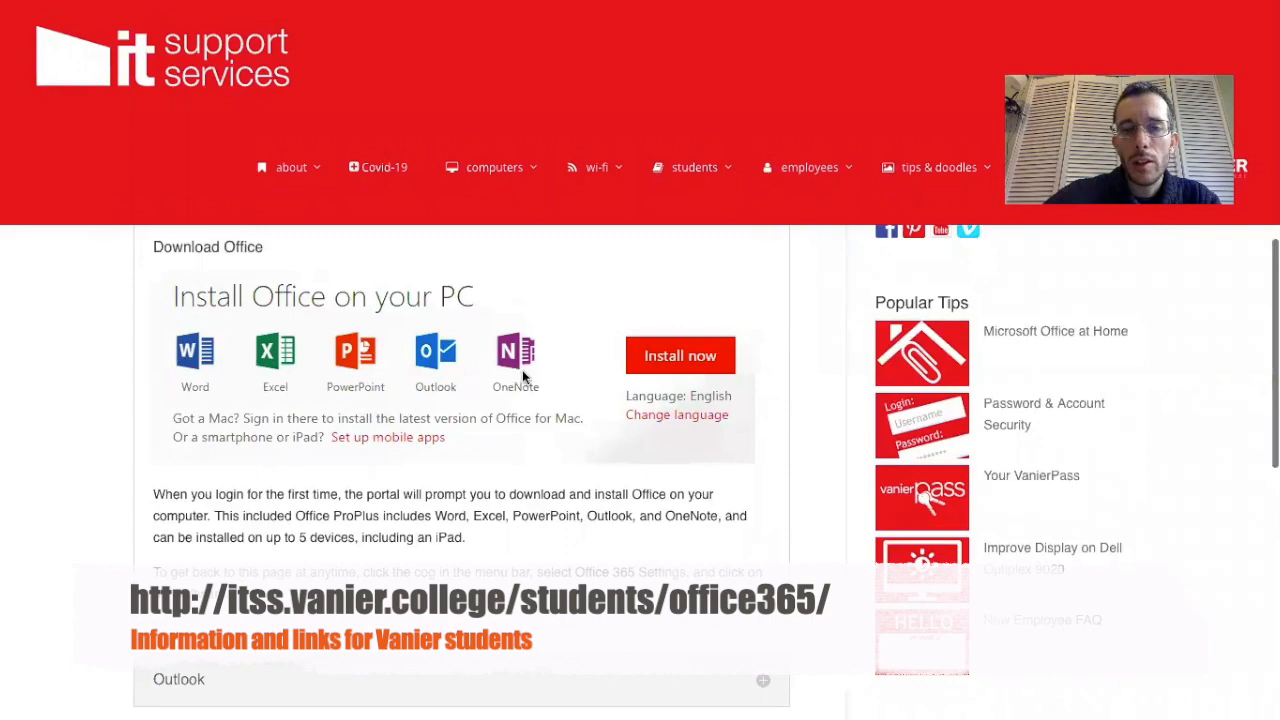
pyautogui.moveTo(470, 356)
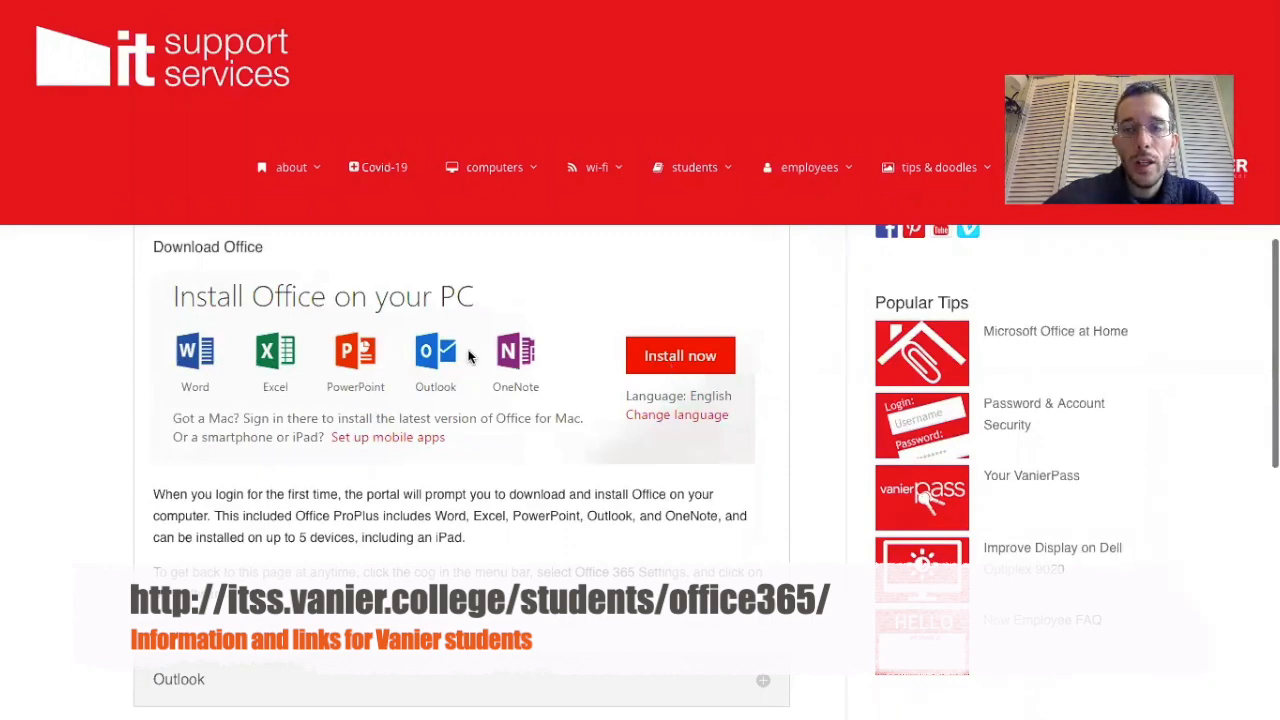
# Step: Scroll the support page to the Get Started sign-in instructions for edu.vaniercollege.qc.ca
pyautogui.scroll(3)
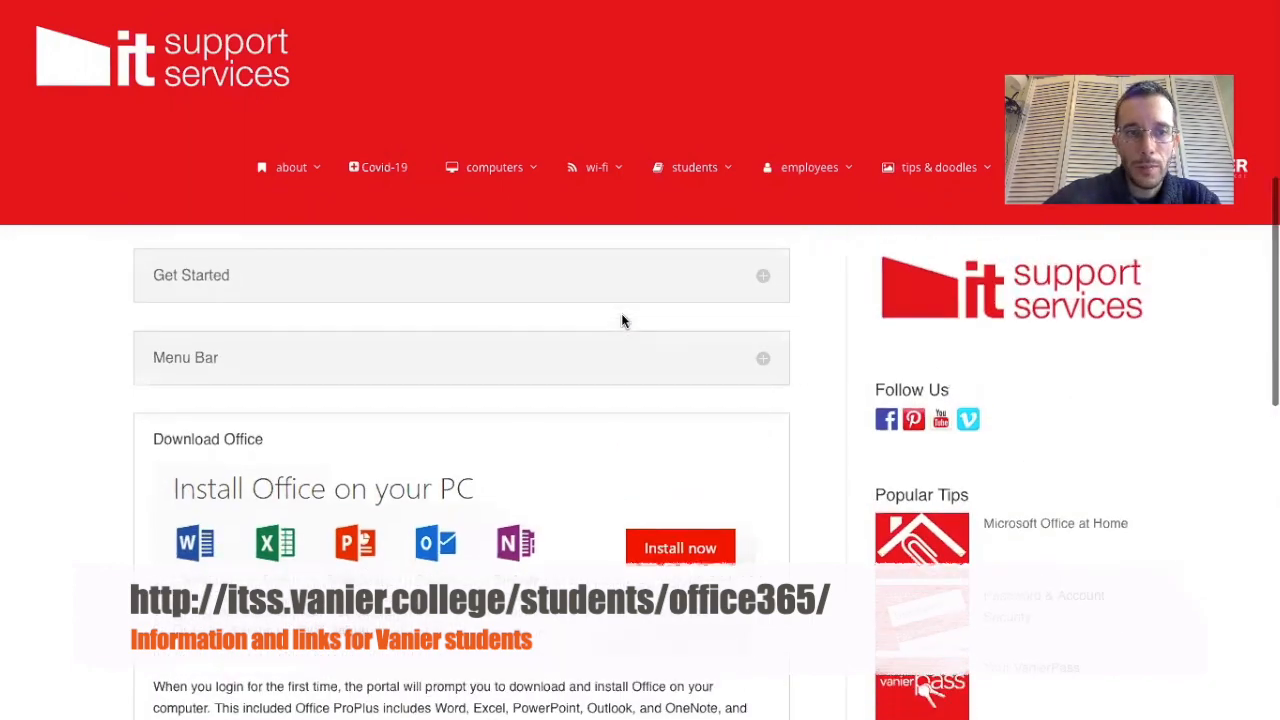
pyautogui.scroll(3)
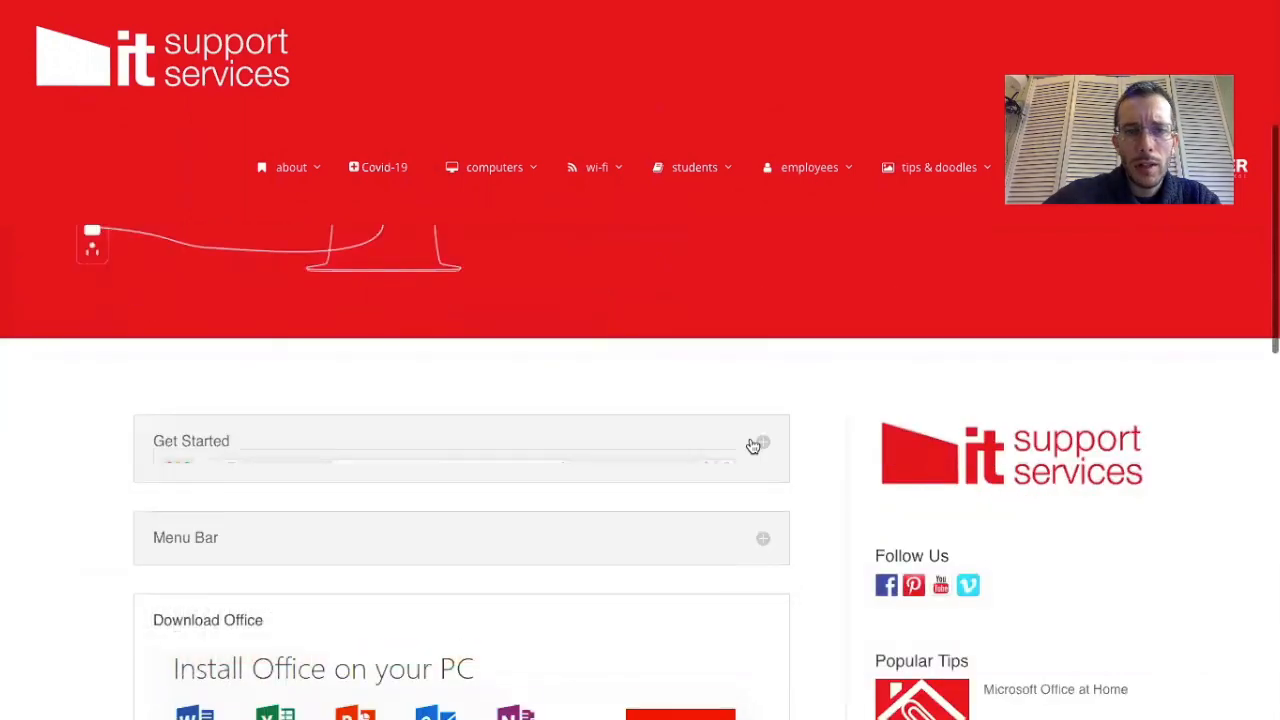
pyautogui.scroll(-3)
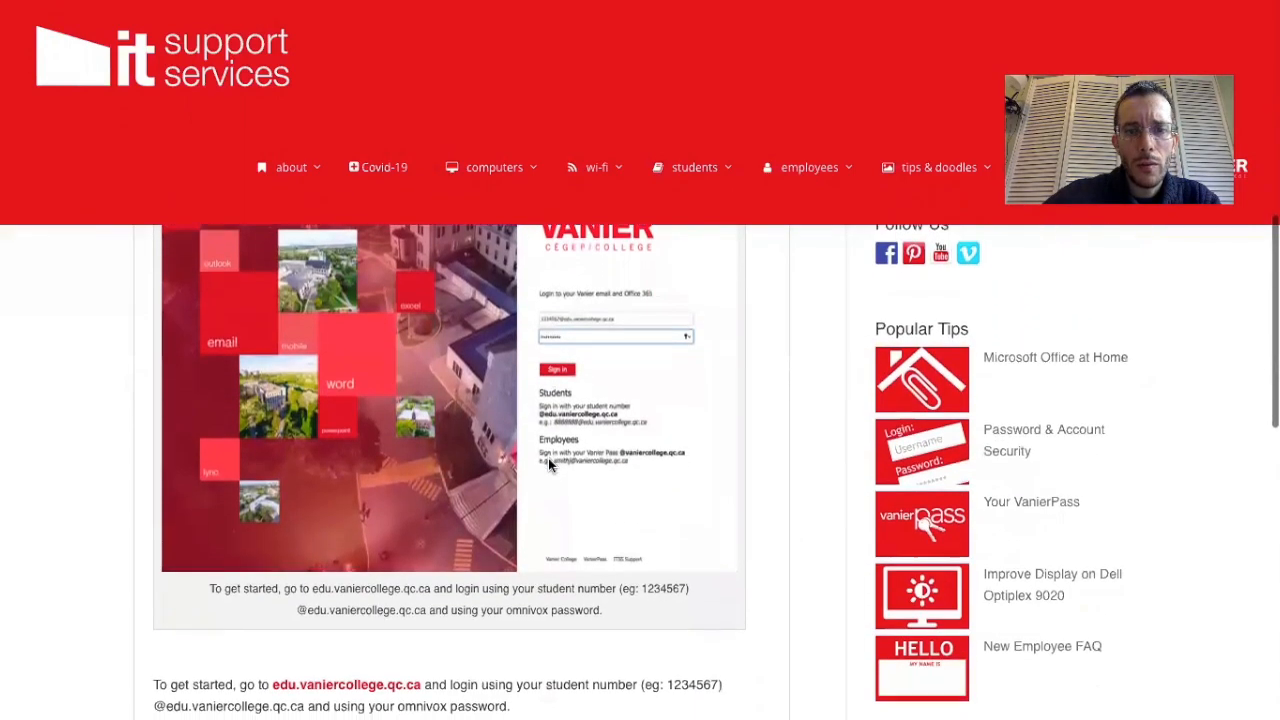
pyautogui.scroll(-3)
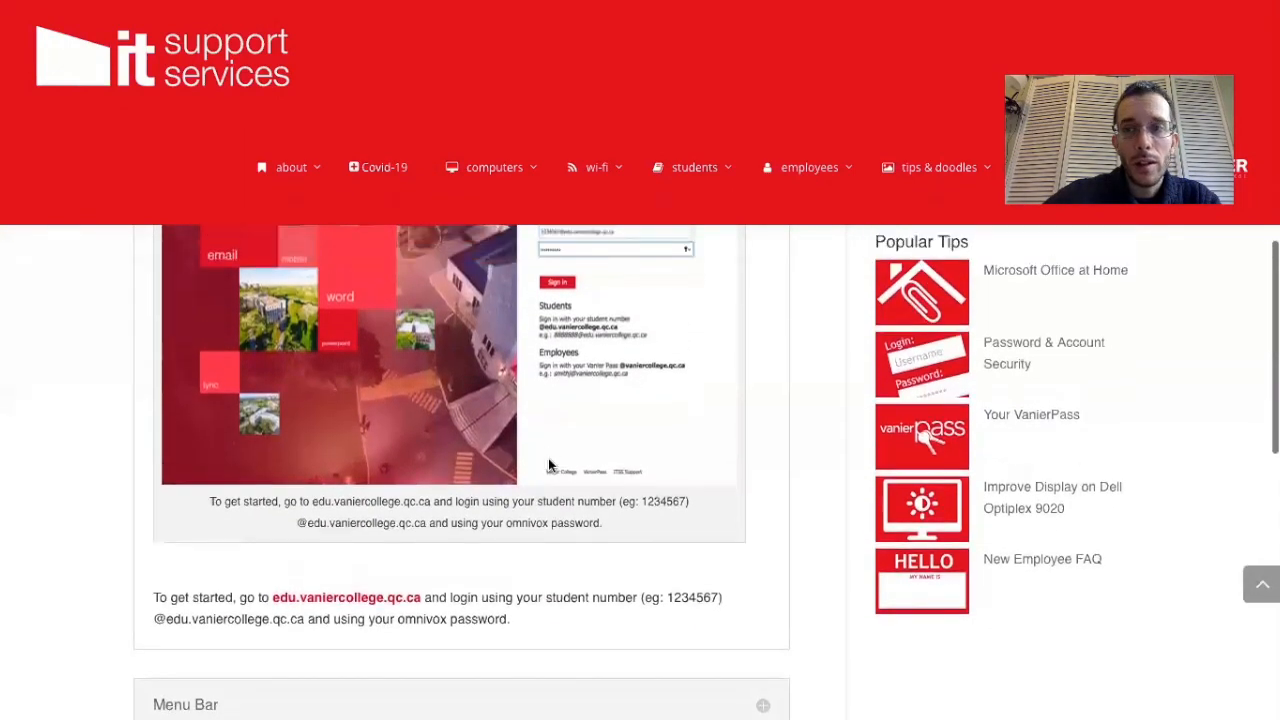
pyautogui.scroll(-3)
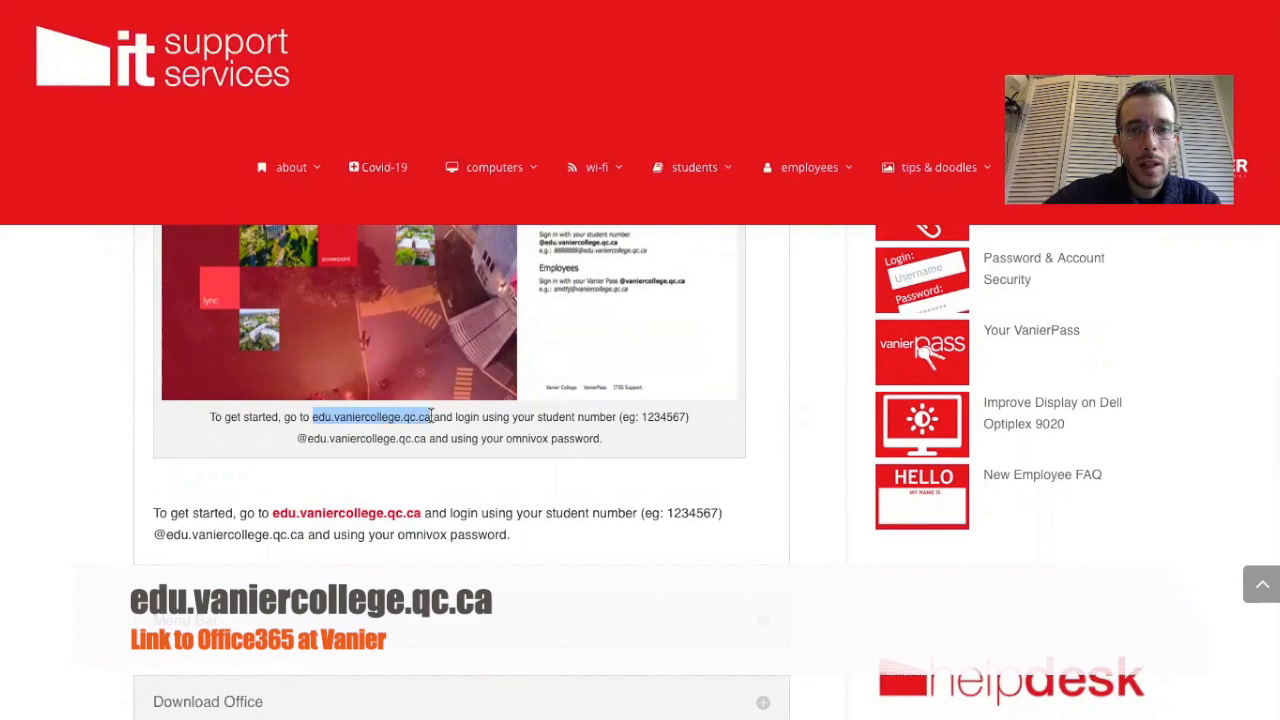
pyautogui.moveTo(684, 418)
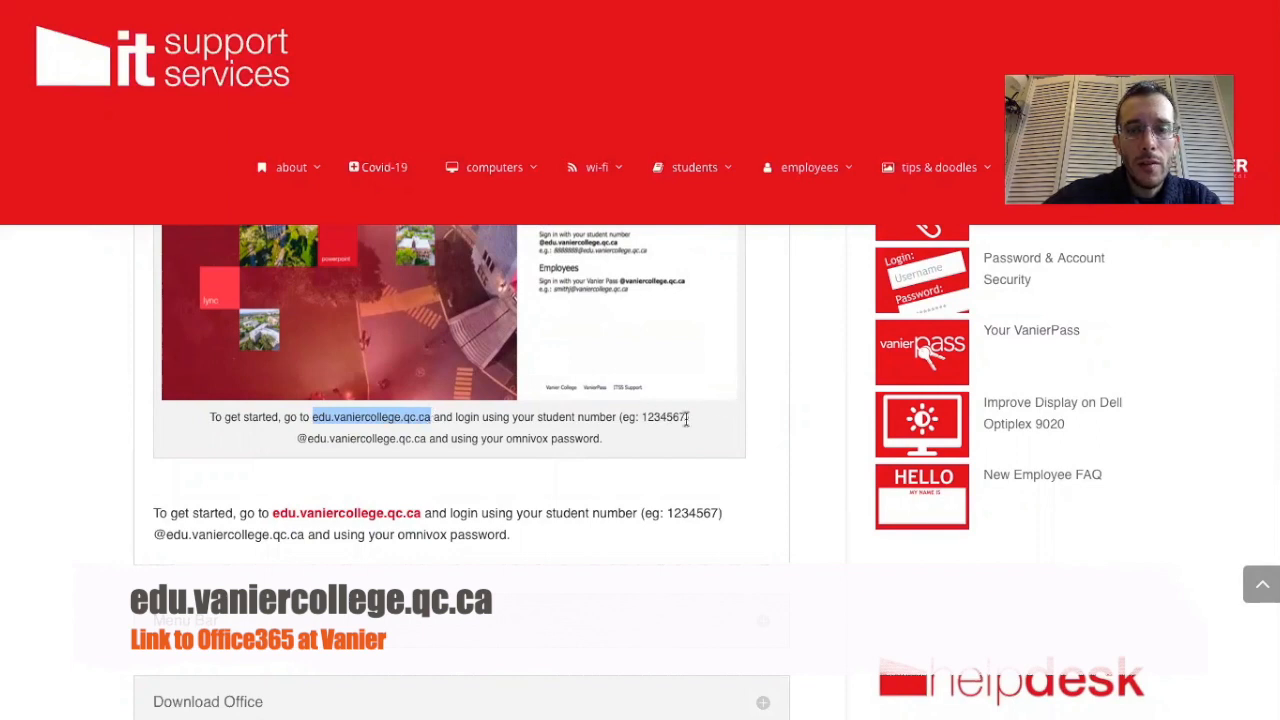
pyautogui.moveTo(630, 430)
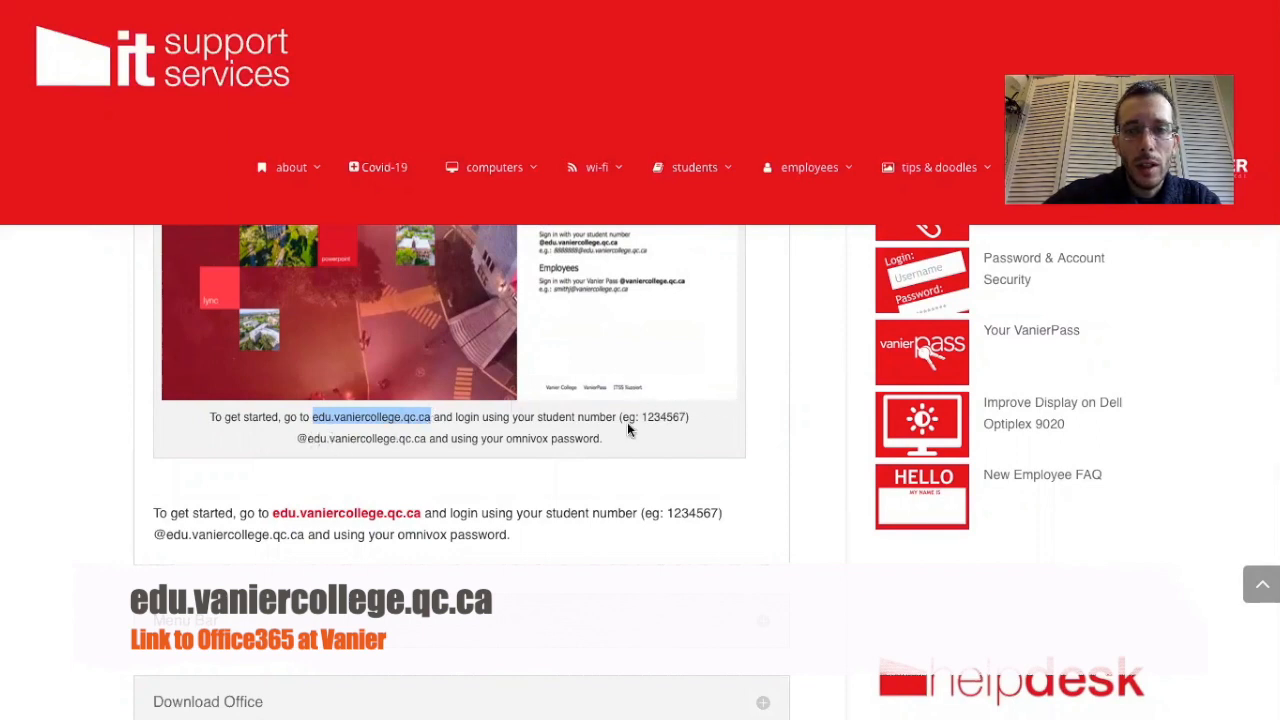
pyautogui.moveTo(296, 460)
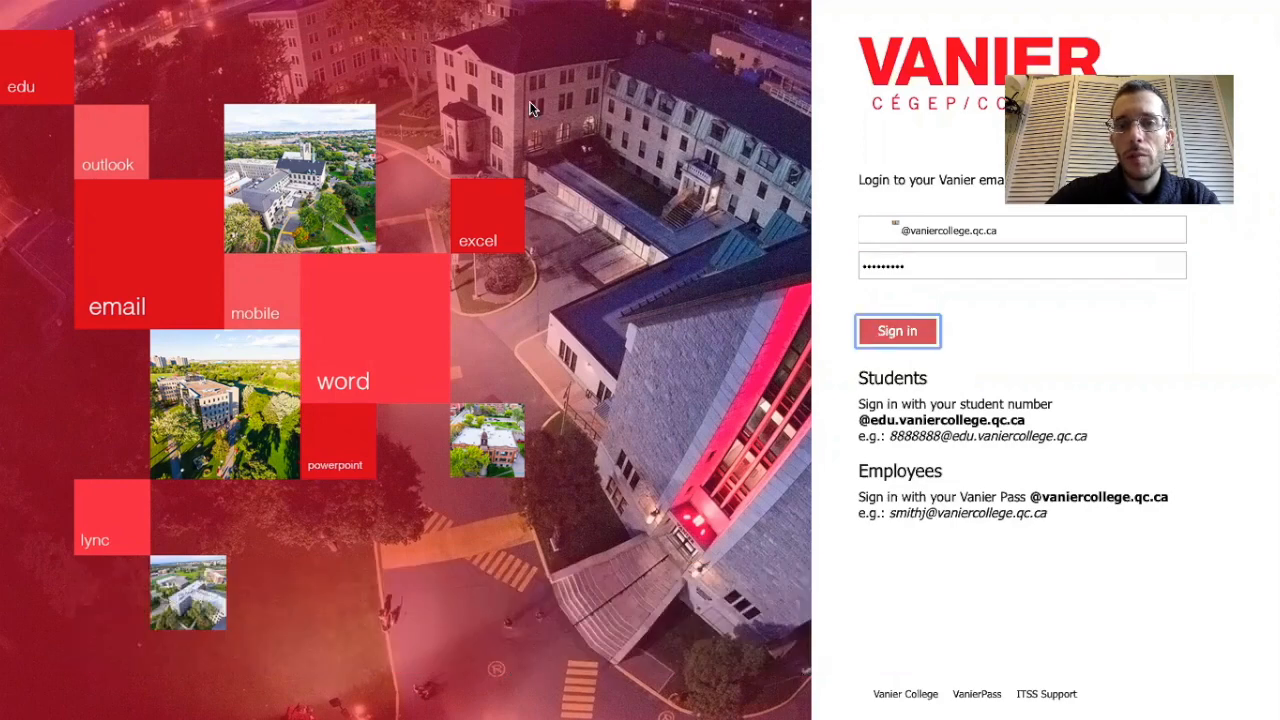
pyautogui.moveTo(996, 376)
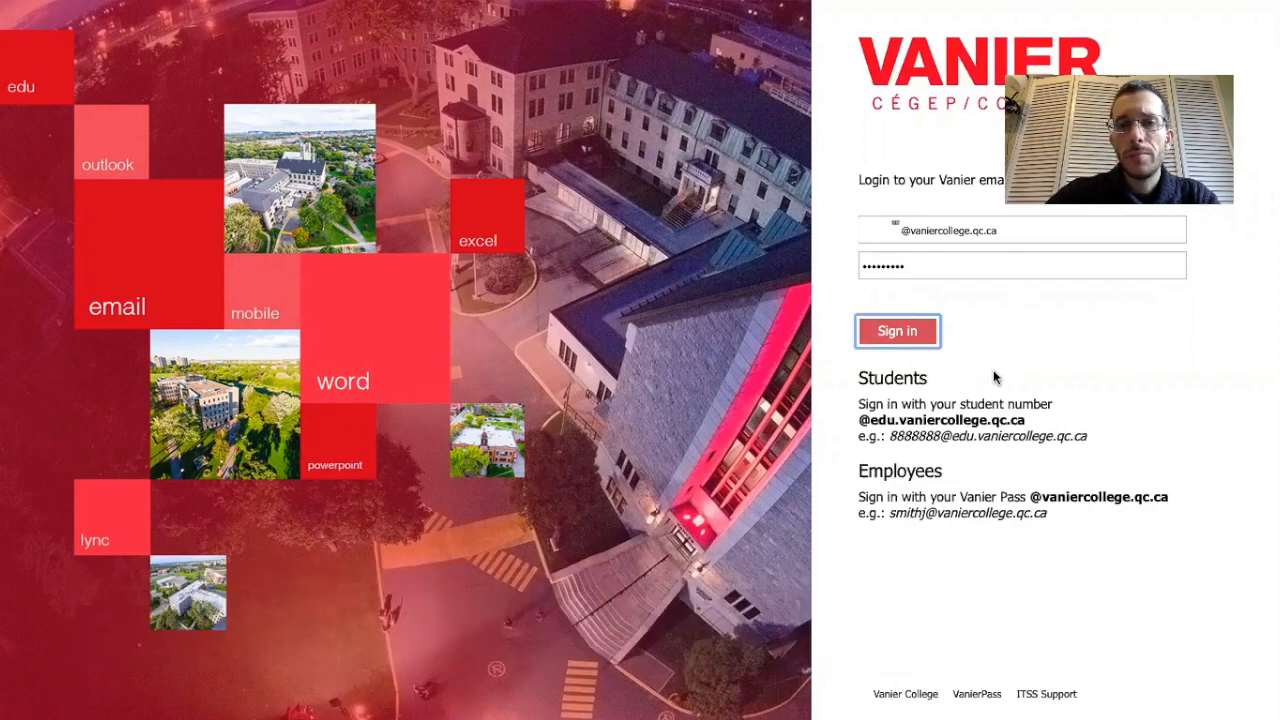
# Step: Sign in to Office 365 with the entered student email and password
pyautogui.click(896, 332)
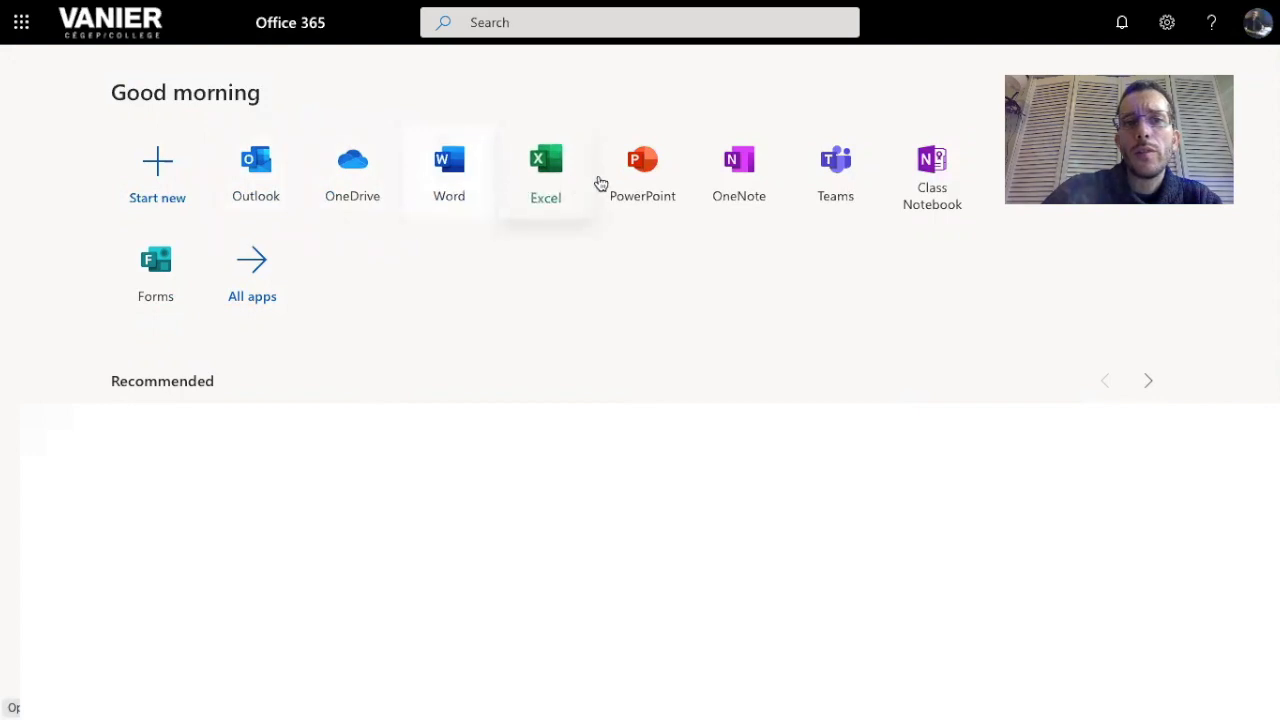
pyautogui.moveTo(836, 176)
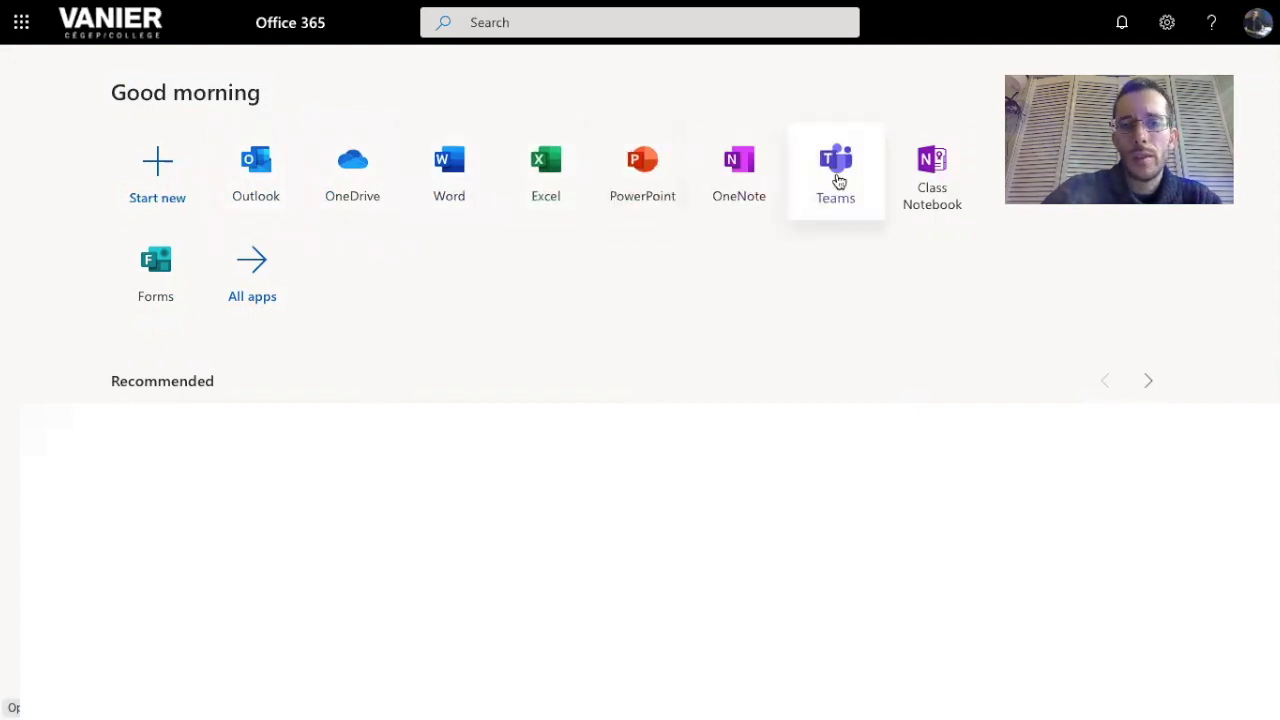
# Step: Launch Microsoft Teams from the Office 365 app launcher
pyautogui.click(836, 164)
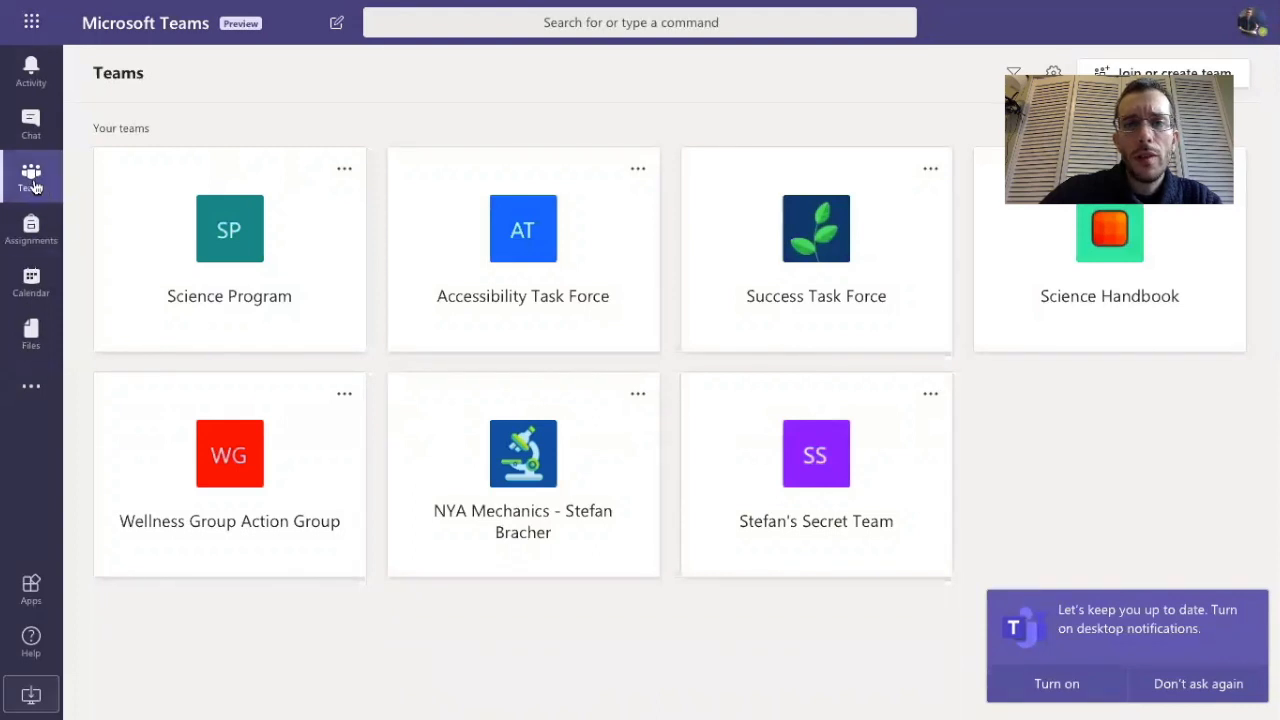
pyautogui.moveTo(588, 206)
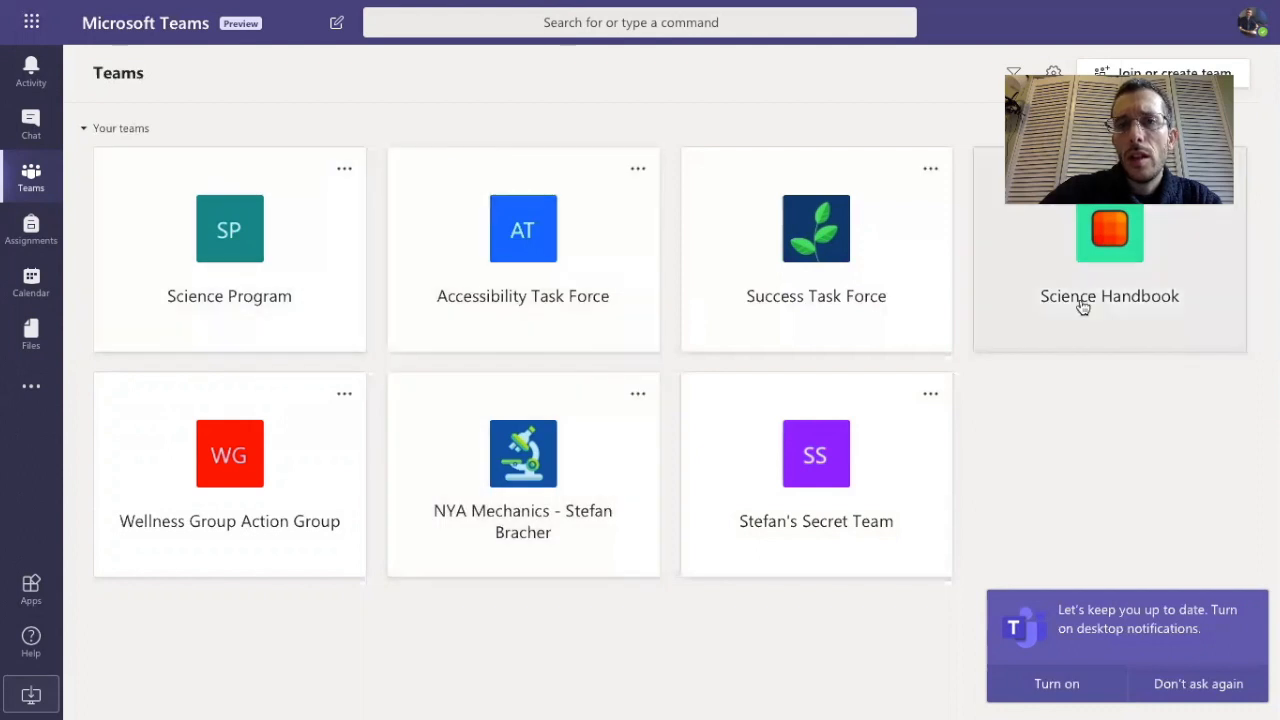
pyautogui.moveTo(764, 280)
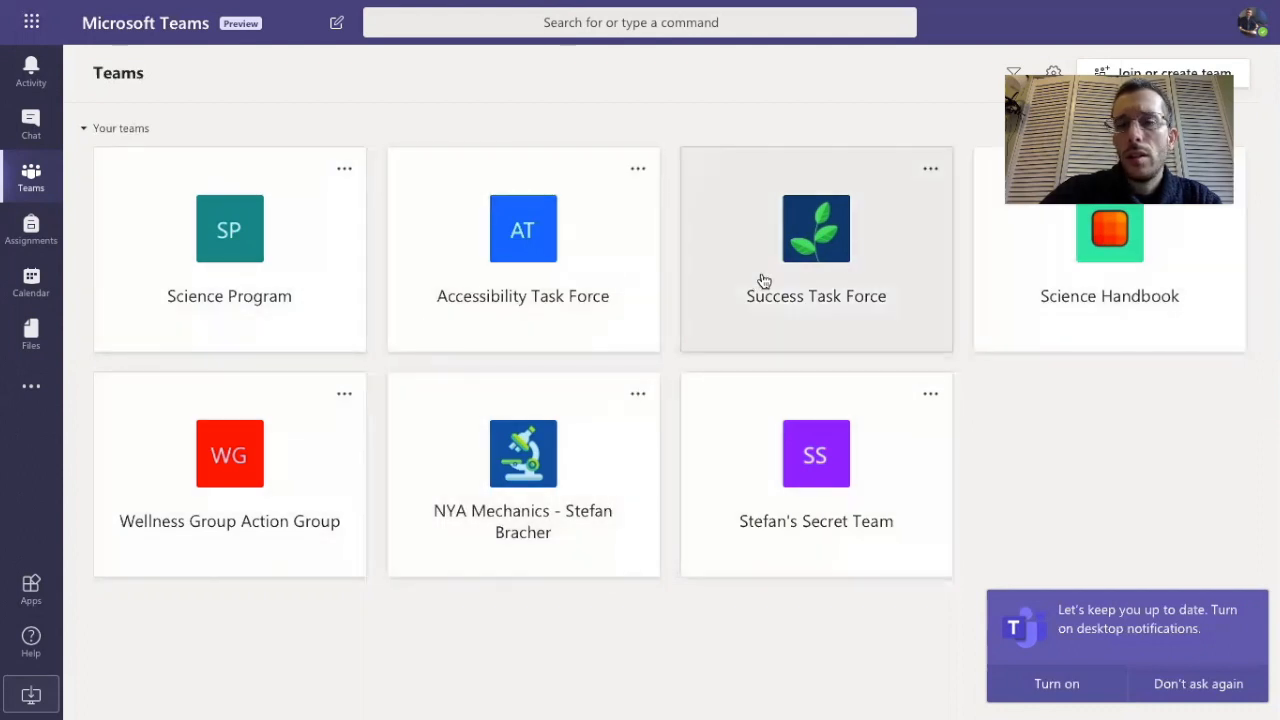
pyautogui.moveTo(440, 238)
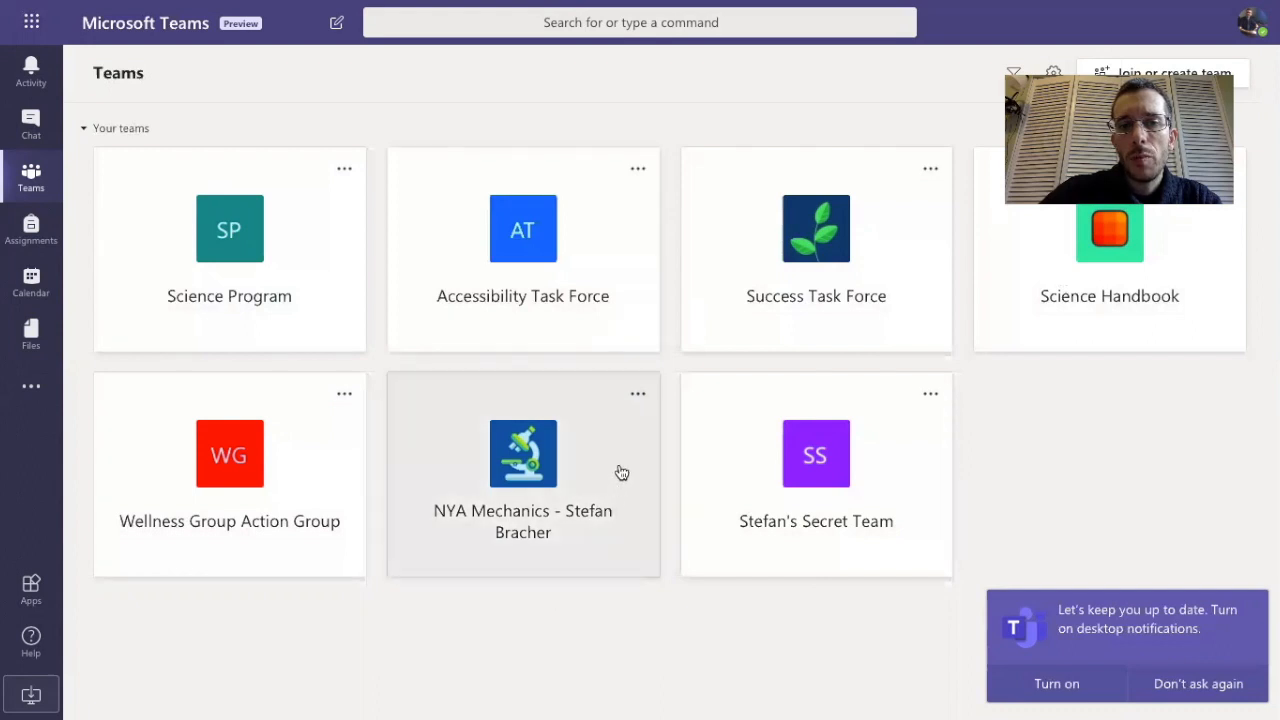
pyautogui.moveTo(616, 476)
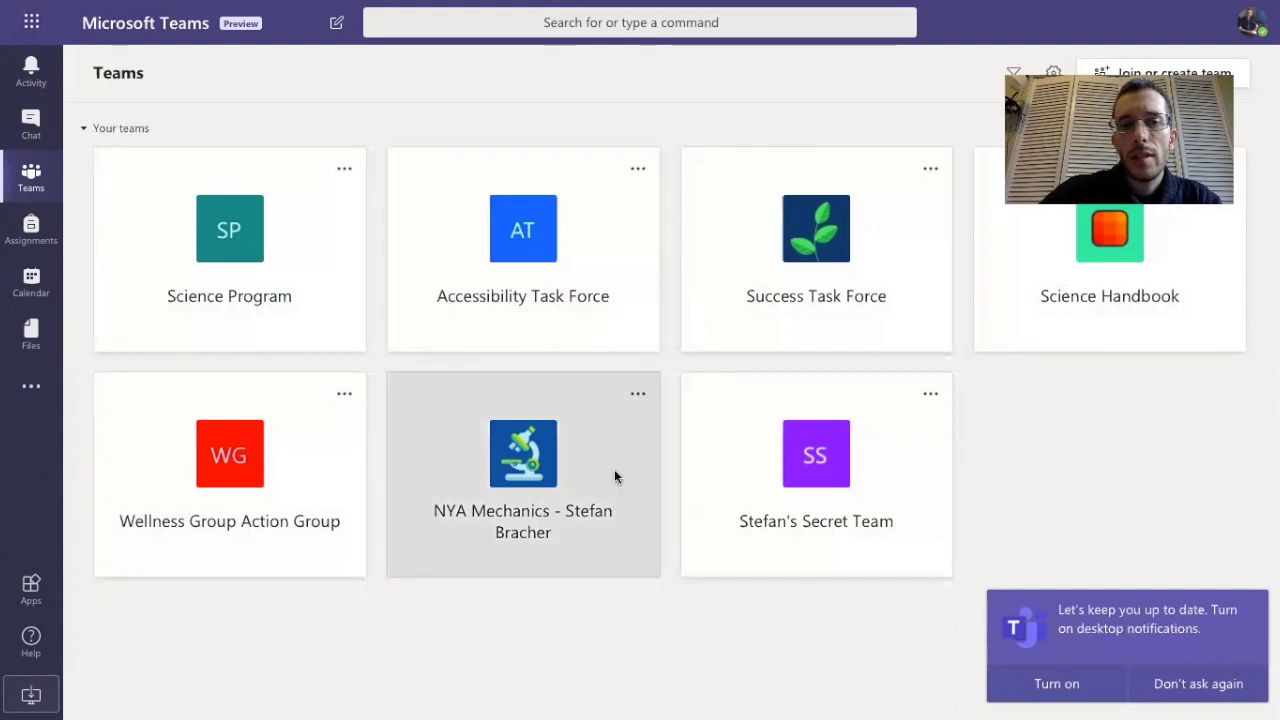
# Step: Enter the NYA Mechanics team and view the Labs and Work and Energy channels
pyautogui.click(524, 452)
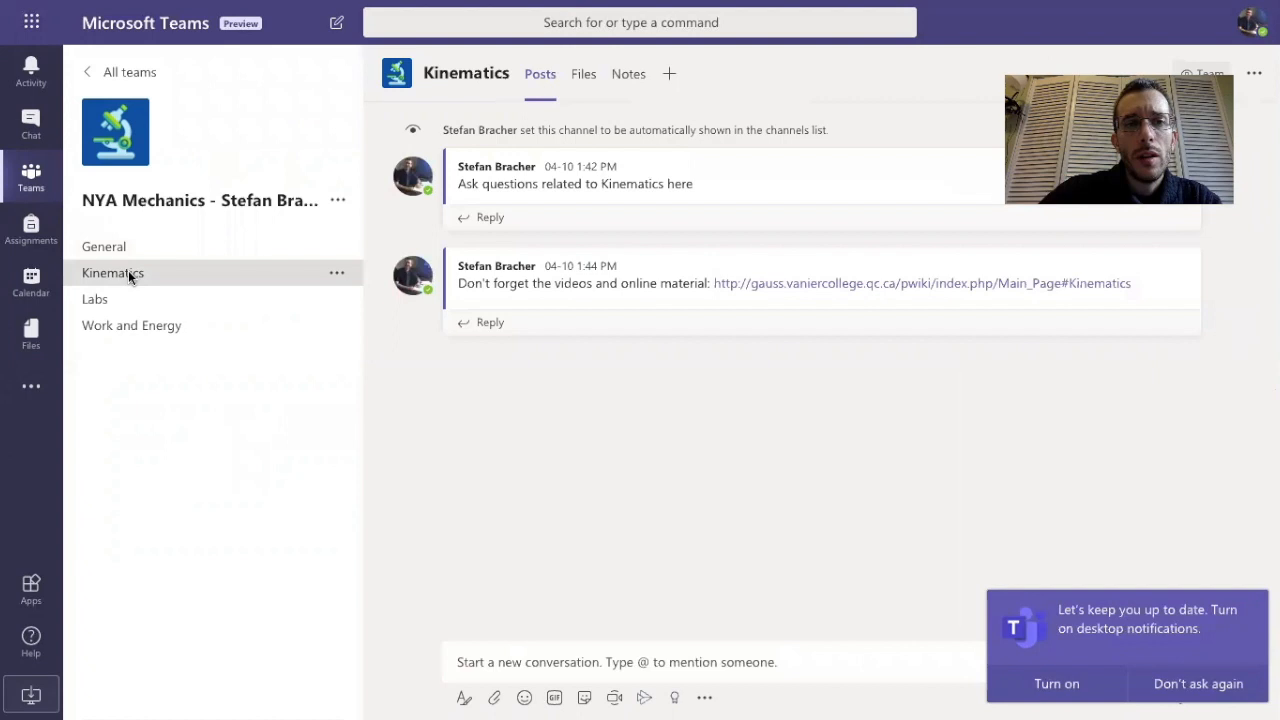
pyautogui.moveTo(112, 302)
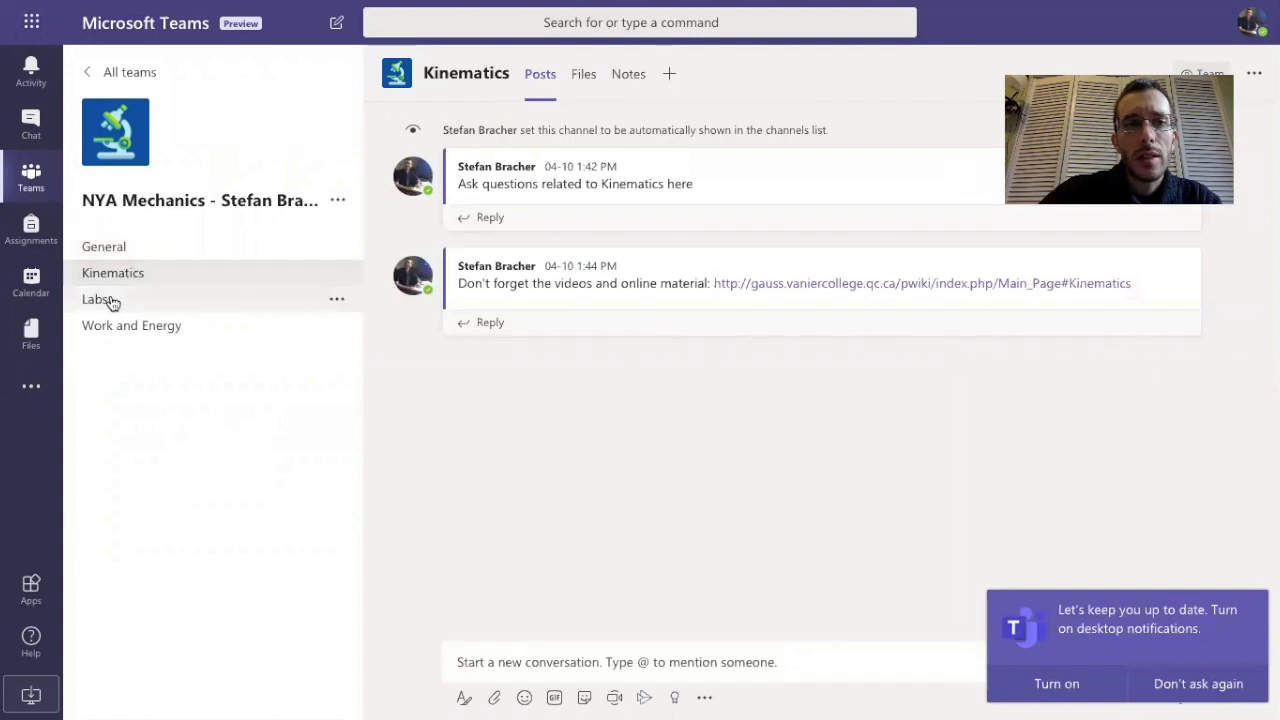
pyautogui.click(96, 300)
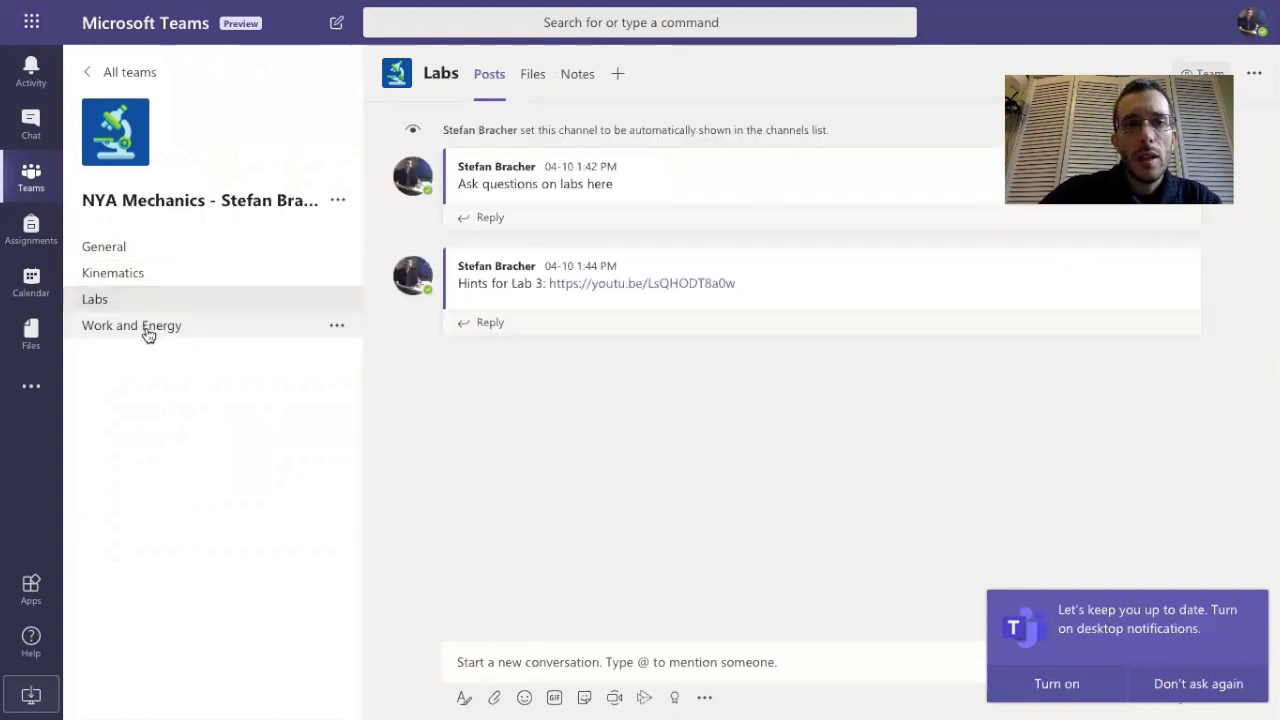
pyautogui.click(132, 324)
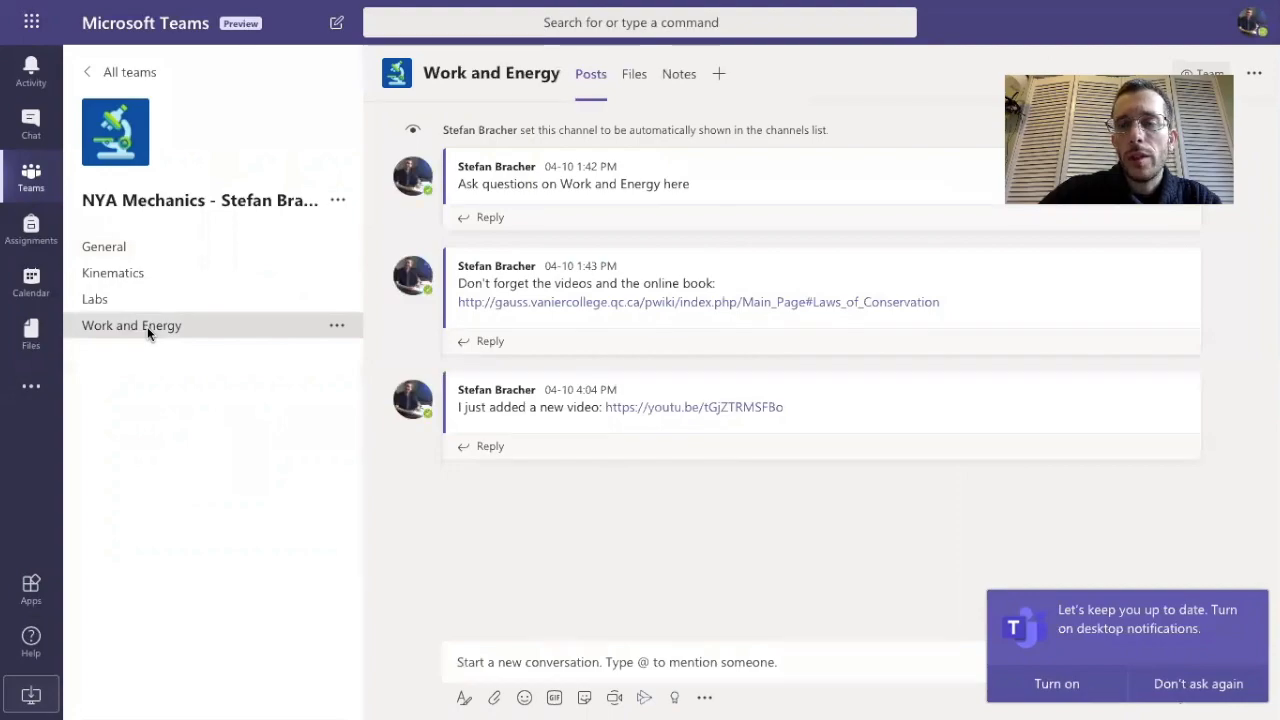